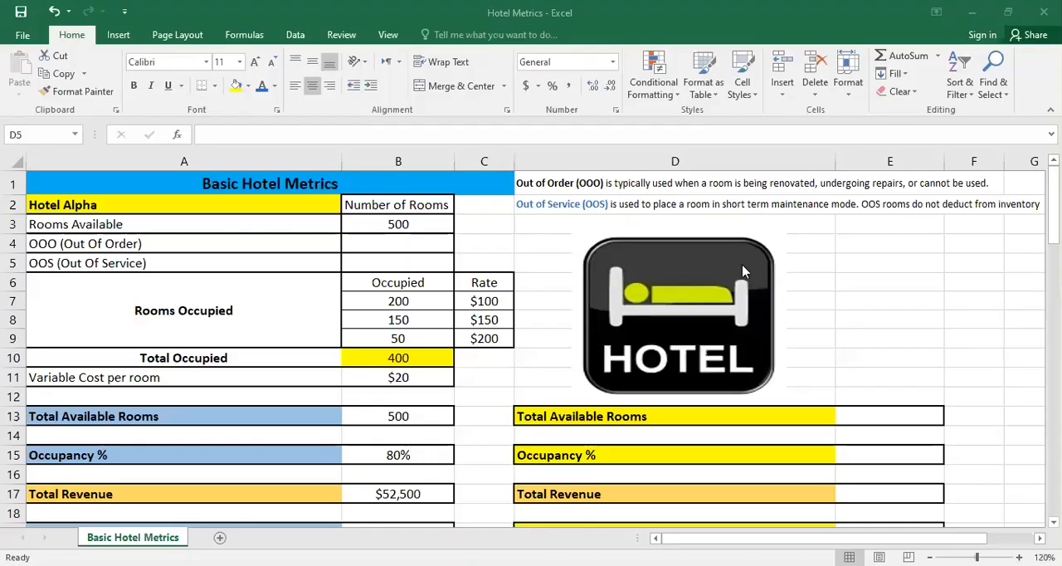
mouse_move(424, 265)
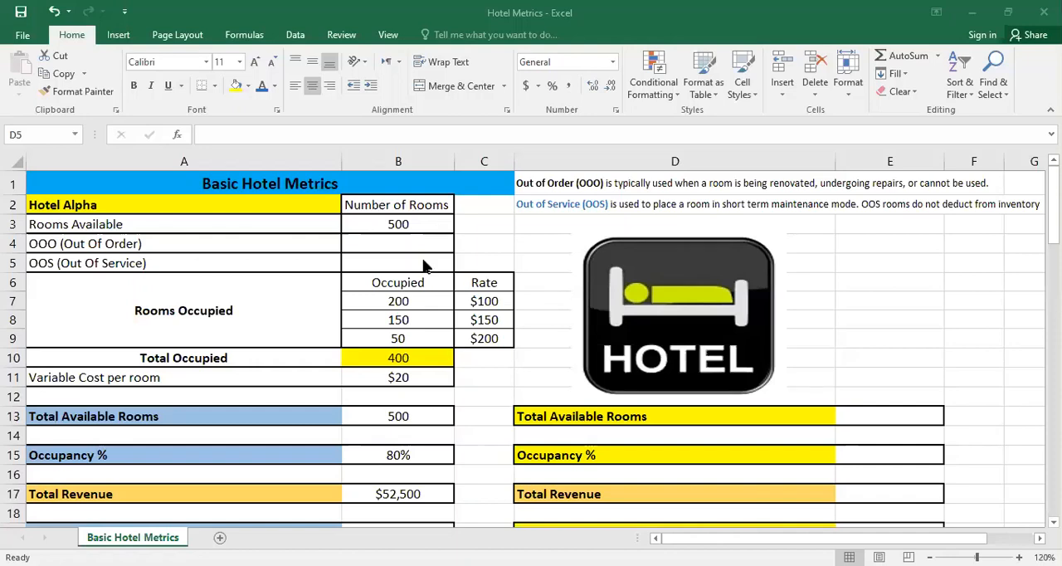
mouse_move(372, 244)
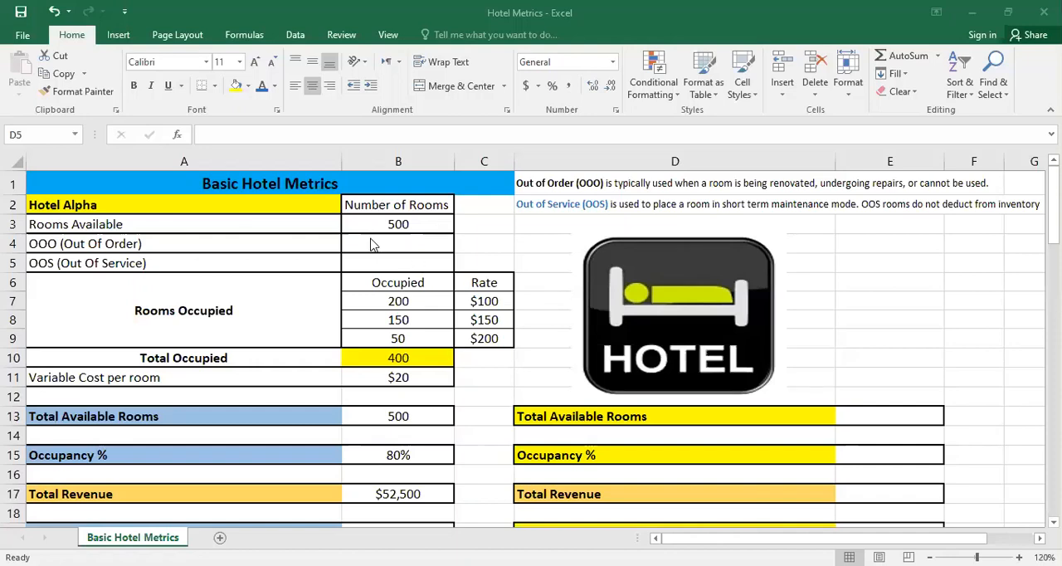
- Enter 8 out-of-order rooms in B4 and 7 out-of-service rooms in B5 for Hotel Alpha
click(397, 243)
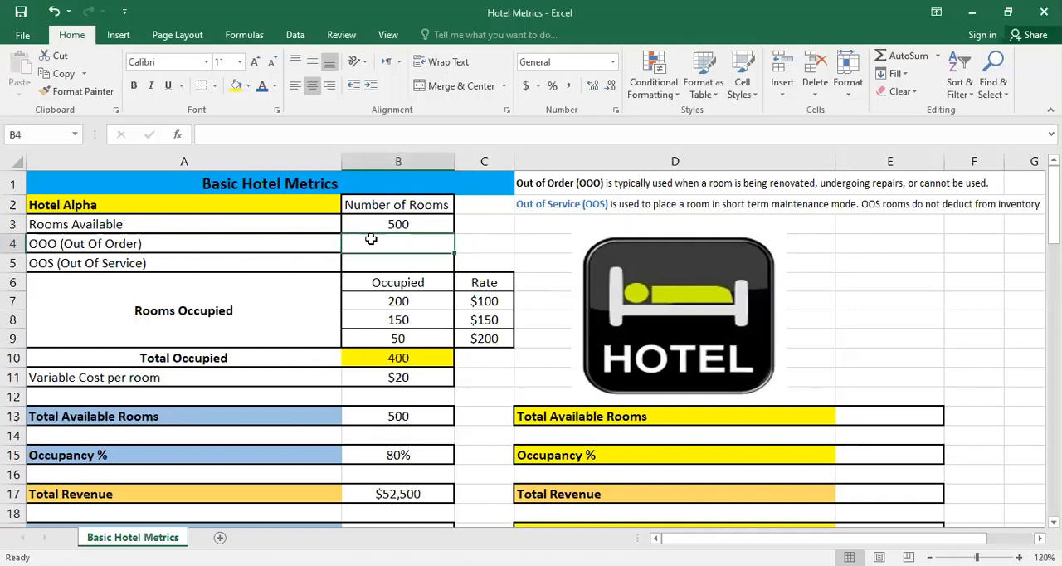
mouse_move(717, 214)
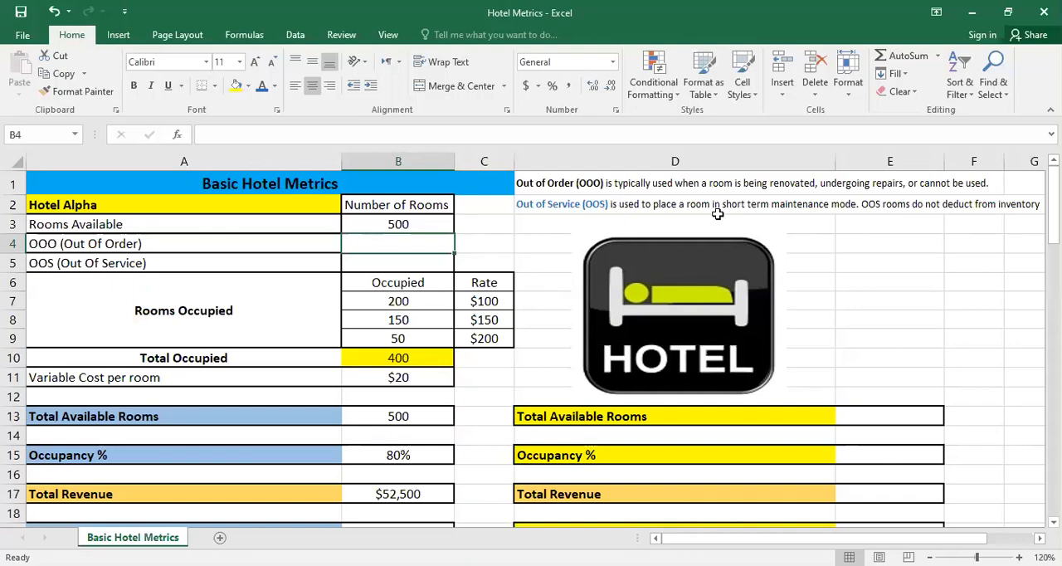
mouse_move(865, 279)
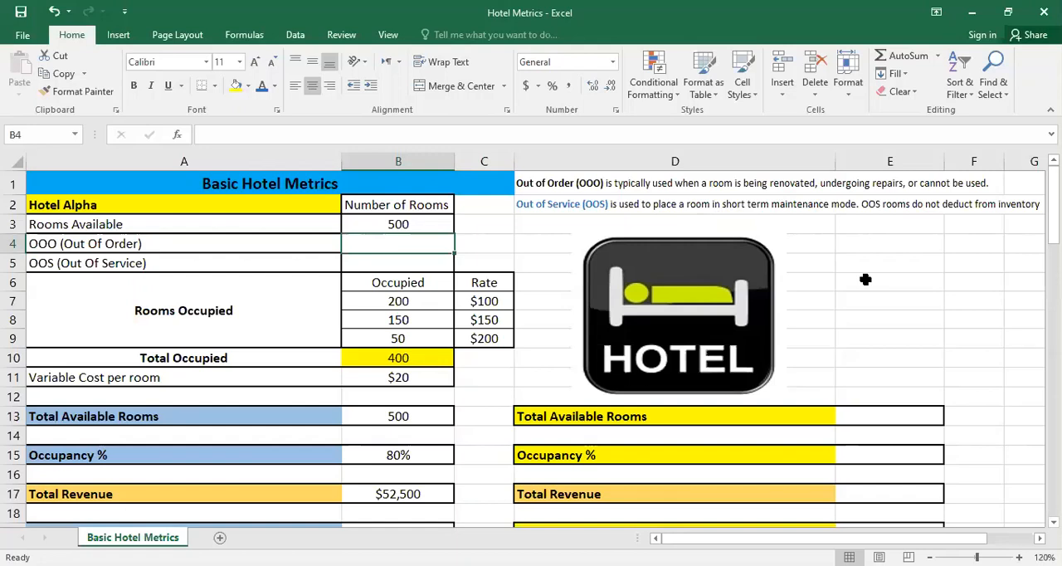
mouse_move(844, 282)
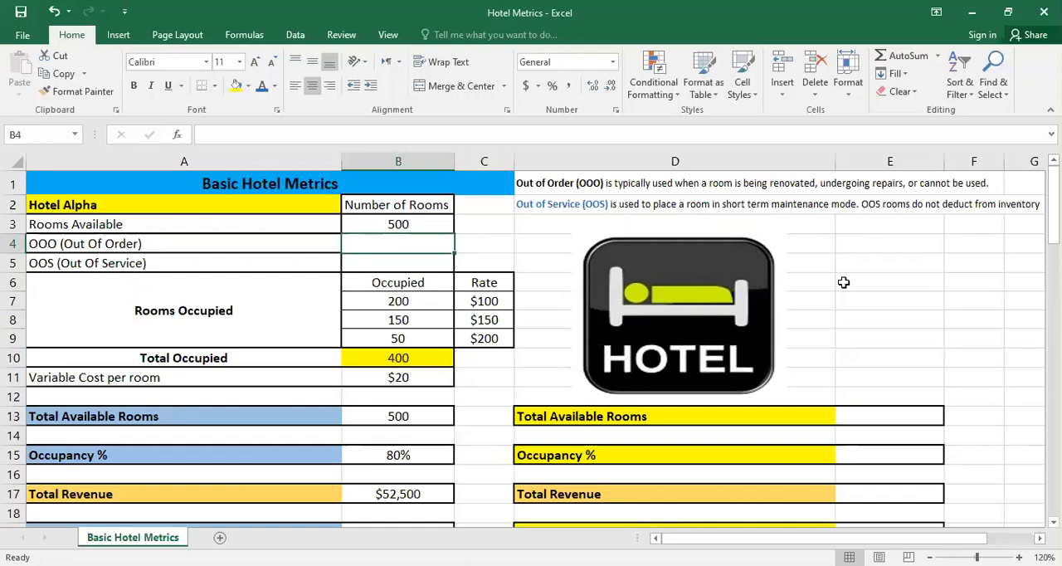
mouse_move(584, 218)
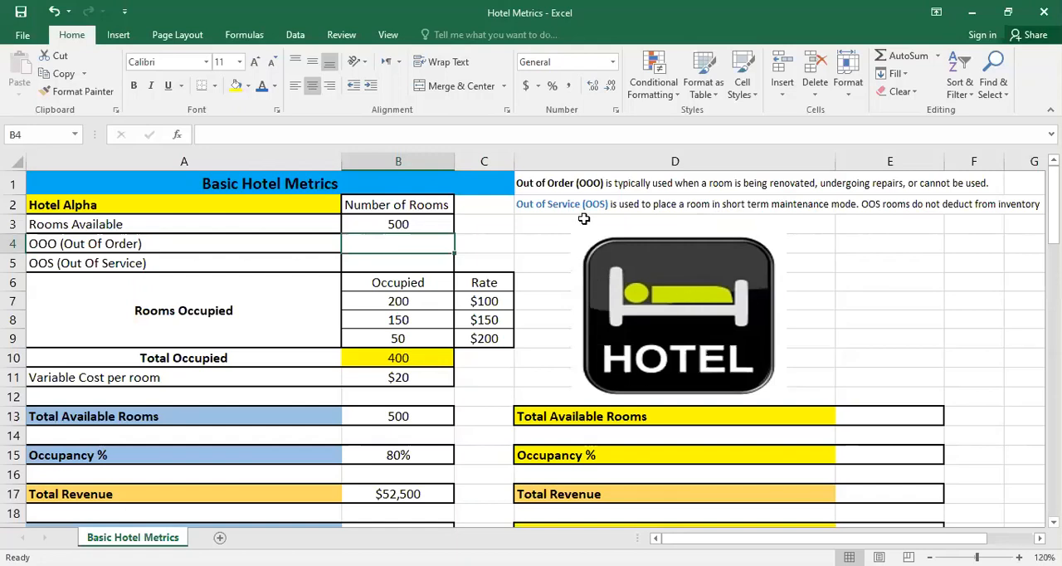
mouse_move(720, 220)
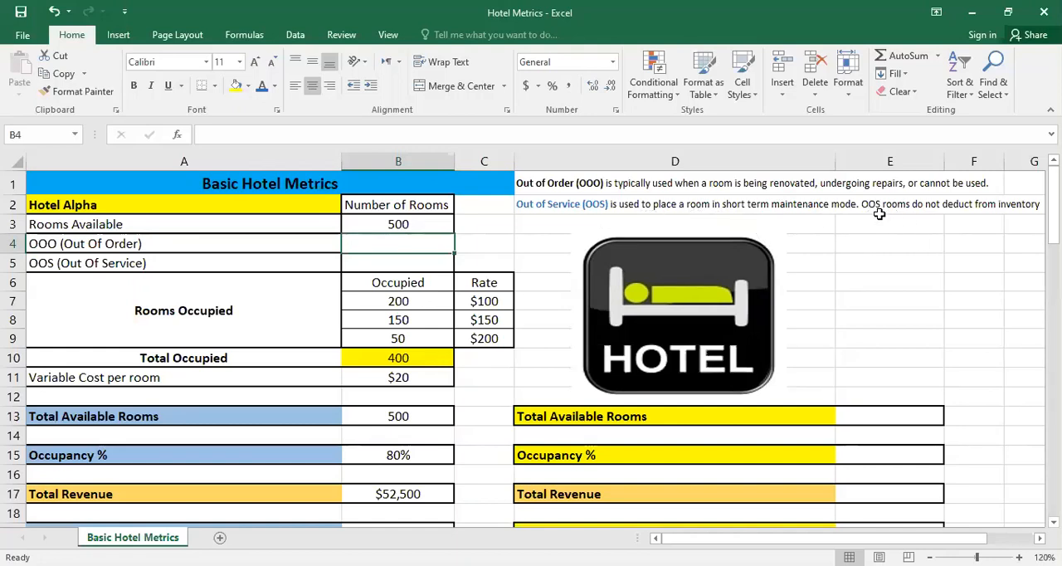
mouse_move(912, 223)
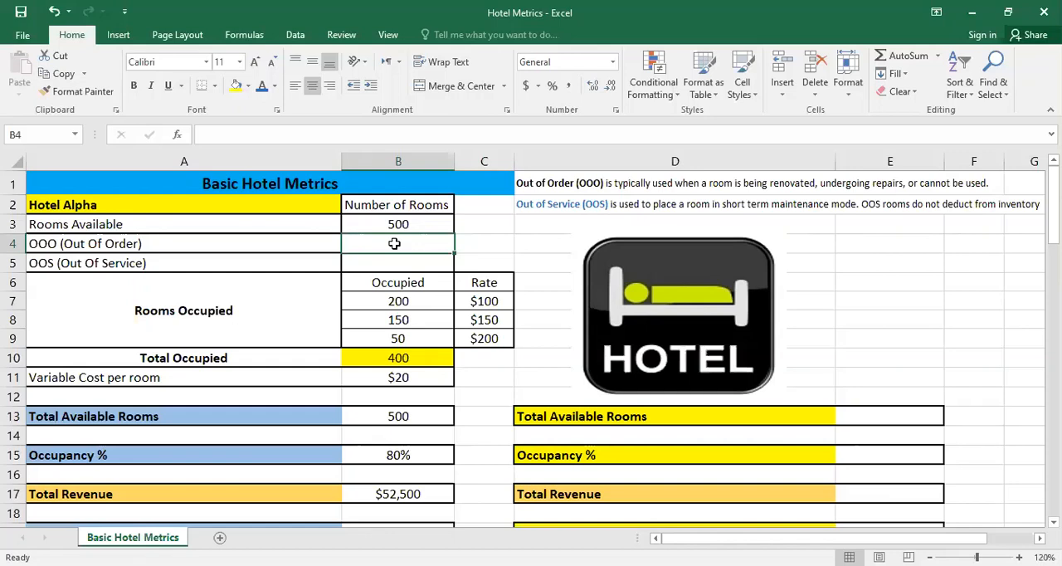
text(8)
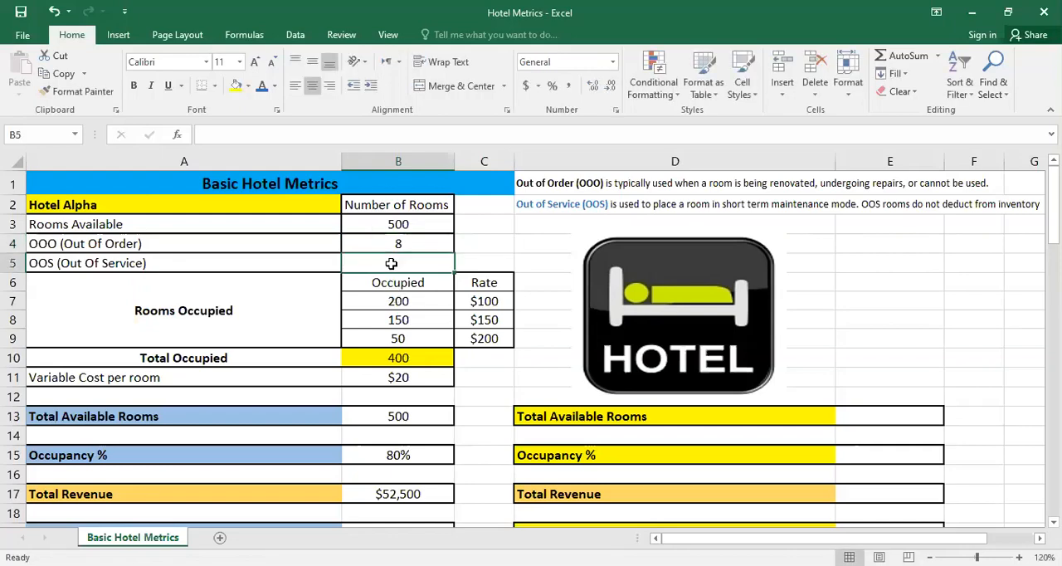
text(7)
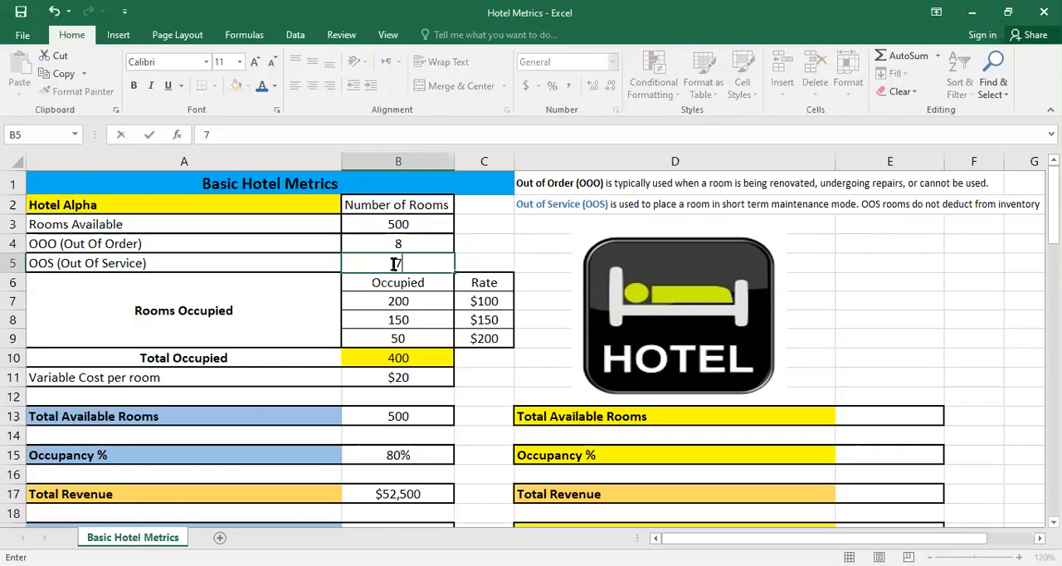
key(Return)
text(=B3-)
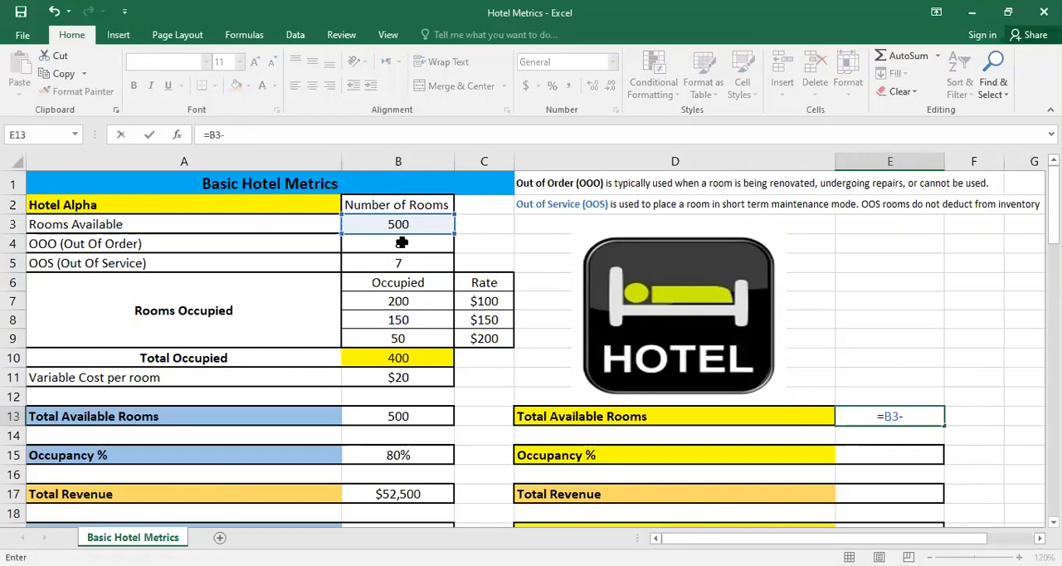
- Complete Total Available Rooms =B3-B4 (492) in E13 and Occupancy % =B10/E13 (81%) in E15
click(397, 243)
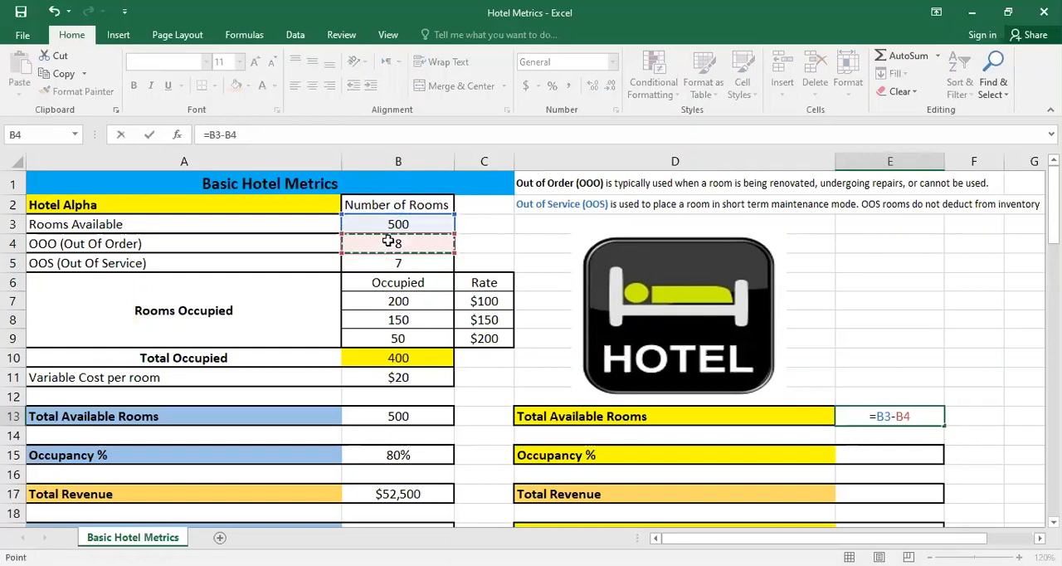
key(Return)
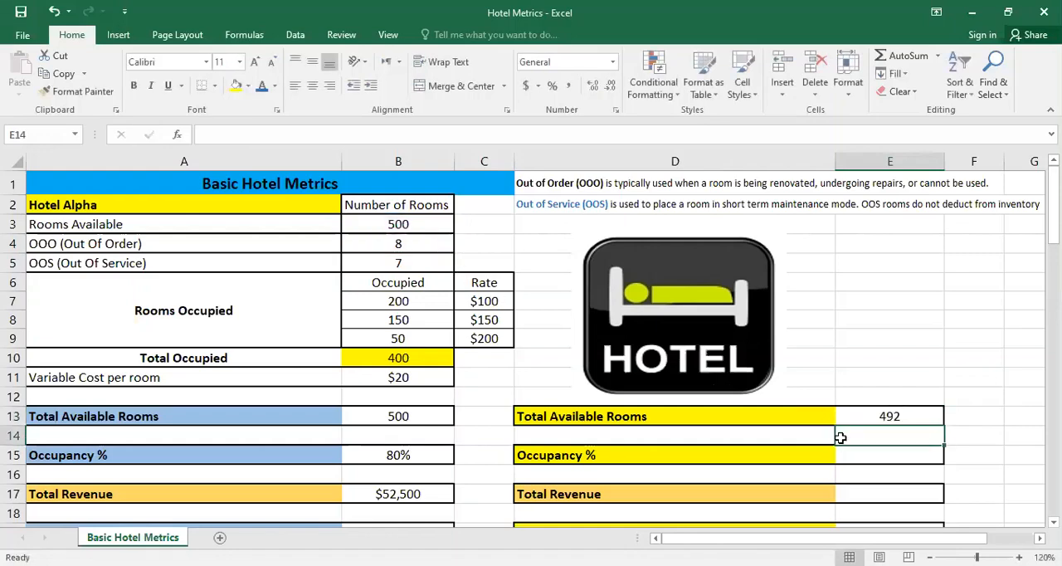
click(890, 455)
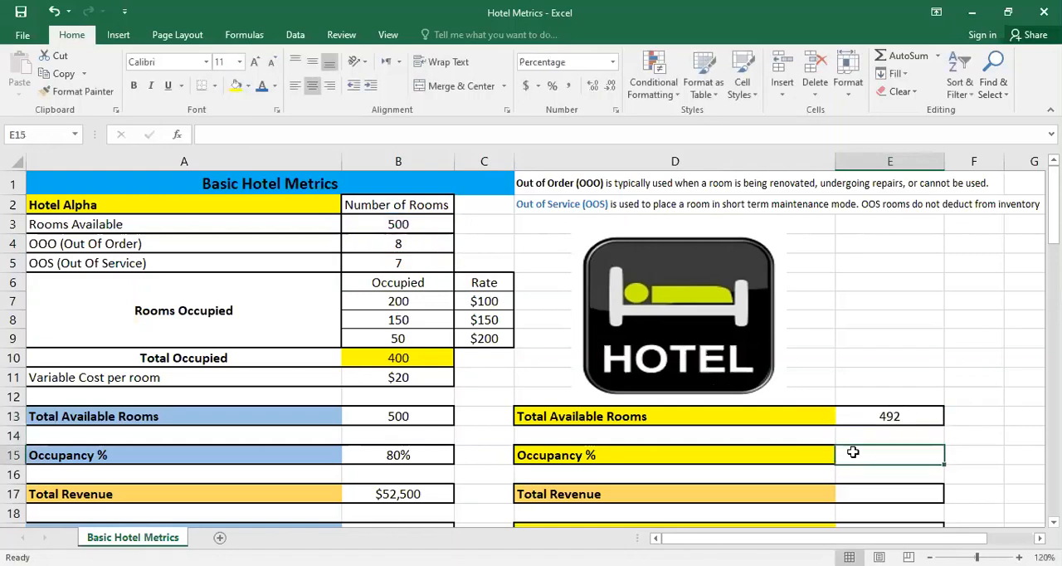
text(=B10/)
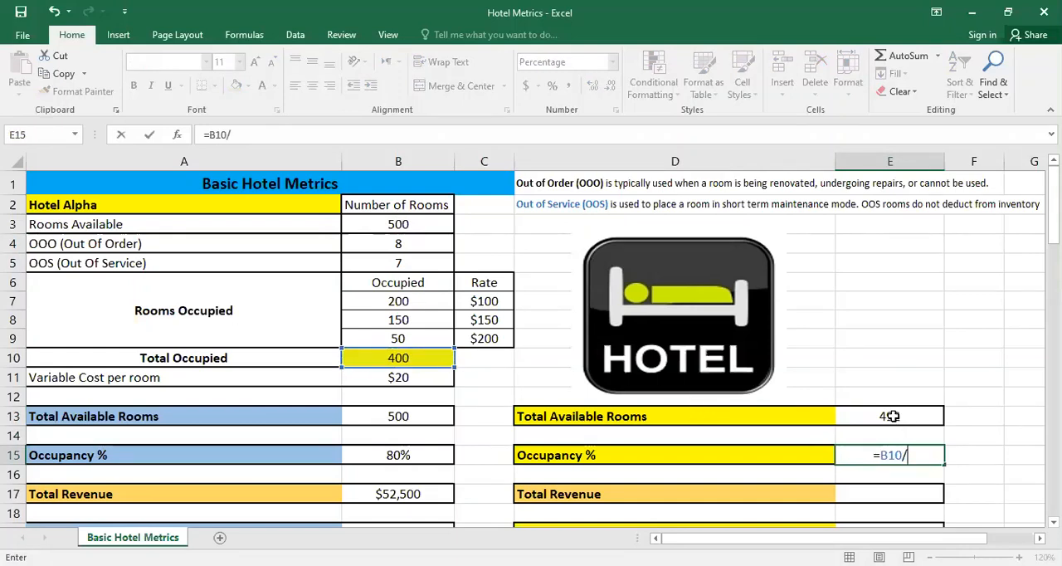
click(889, 416)
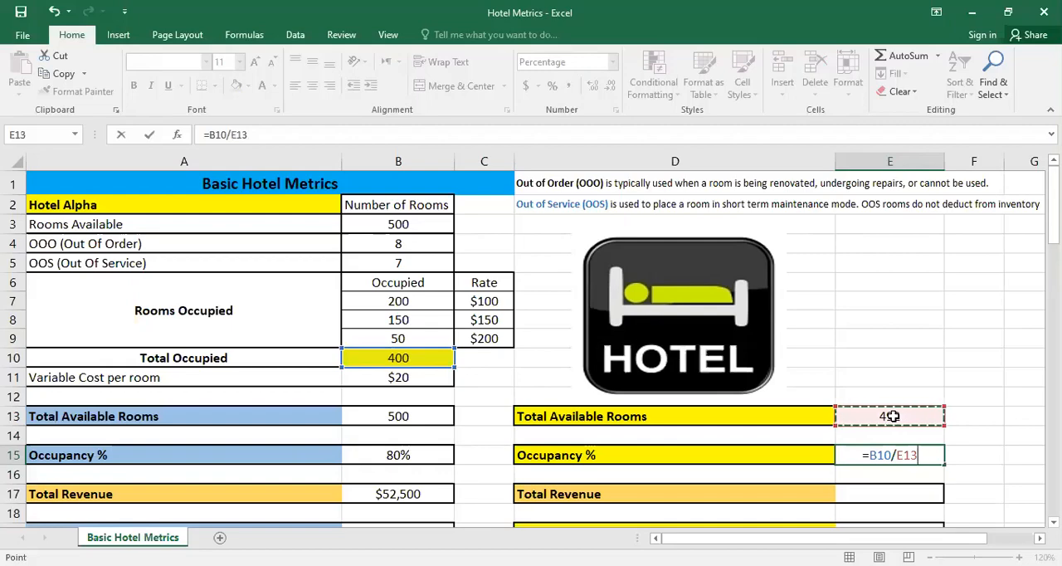
key(Return)
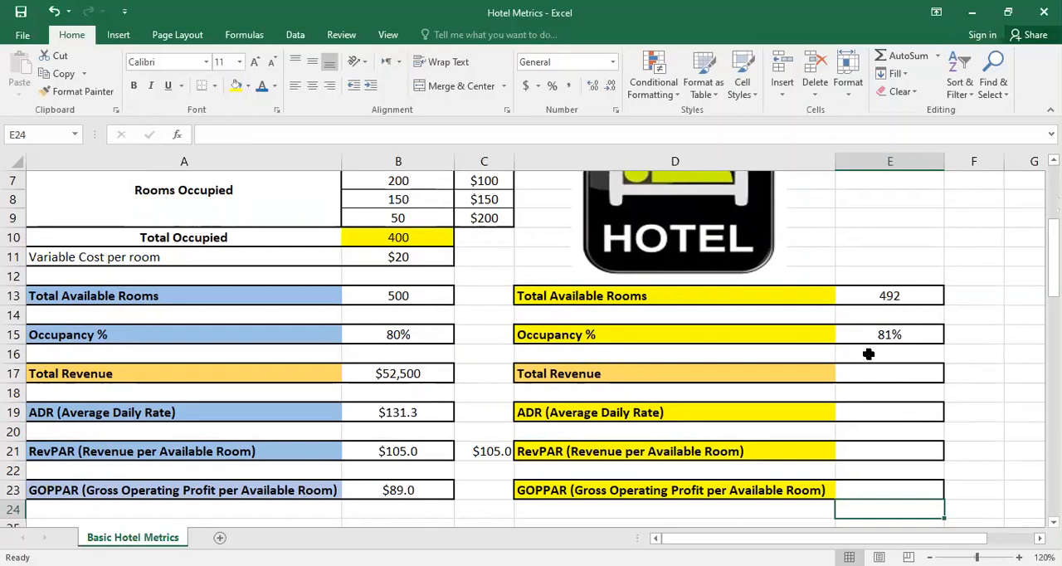
mouse_move(889, 375)
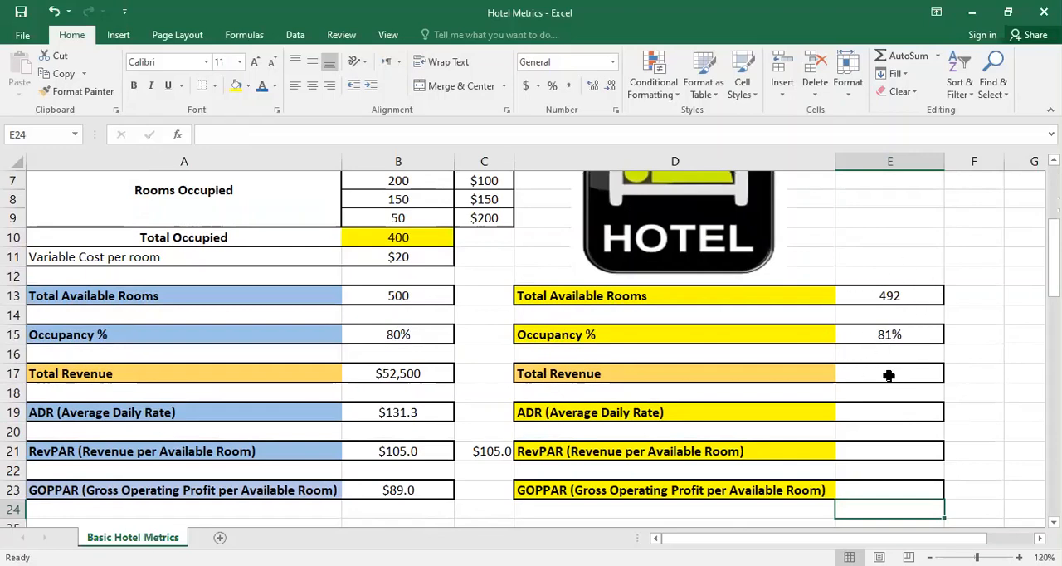
- Link the new Total Revenue in E17 to the original $52,500 in B17
click(889, 373)
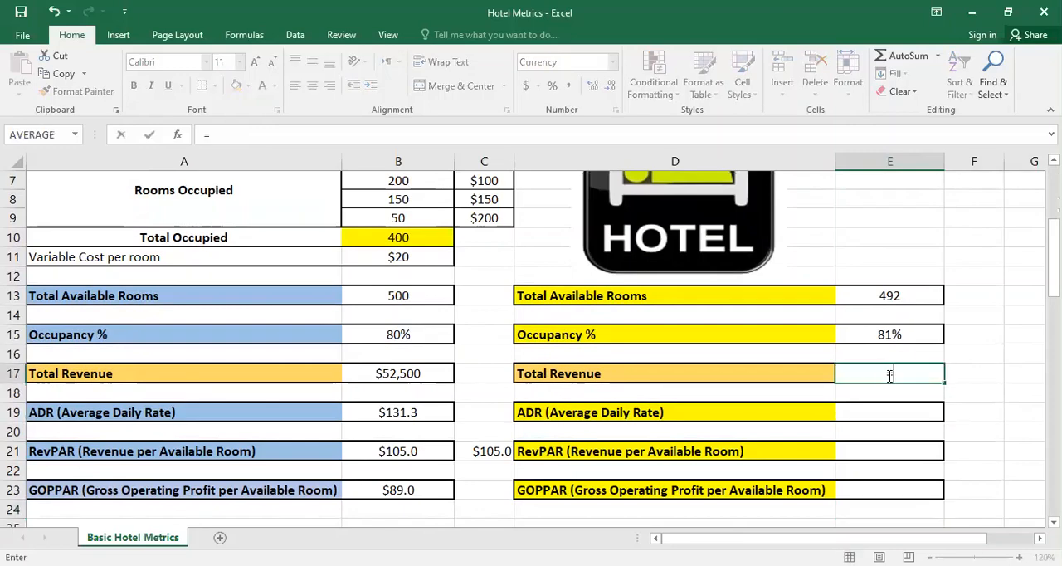
text(=)
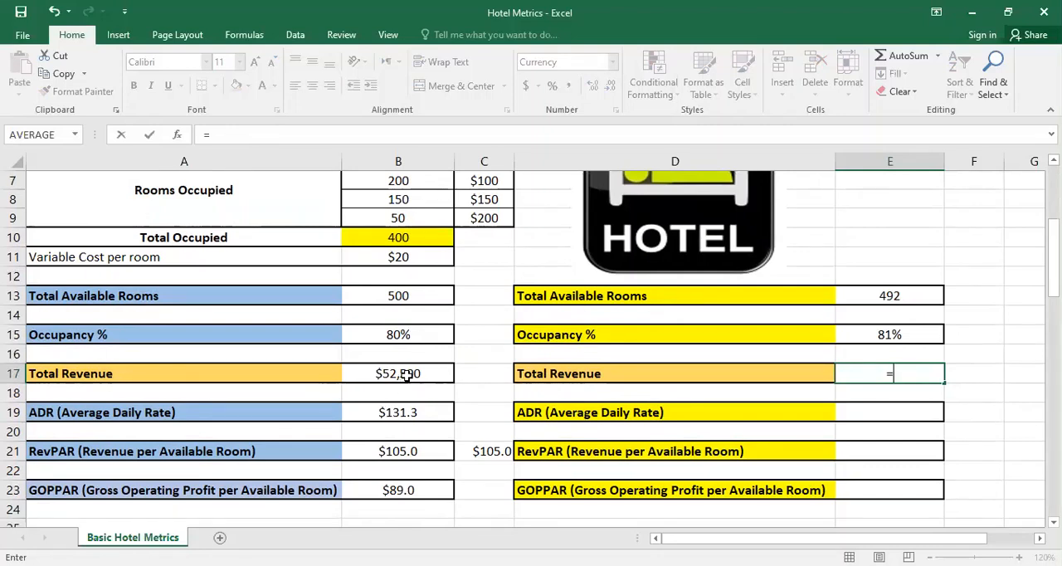
click(397, 373)
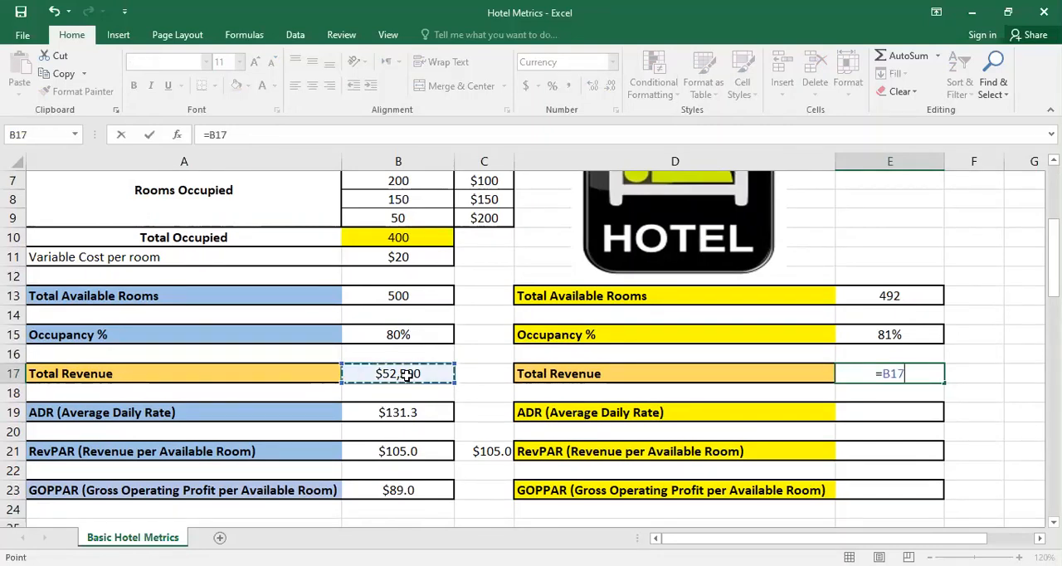
key(Return)
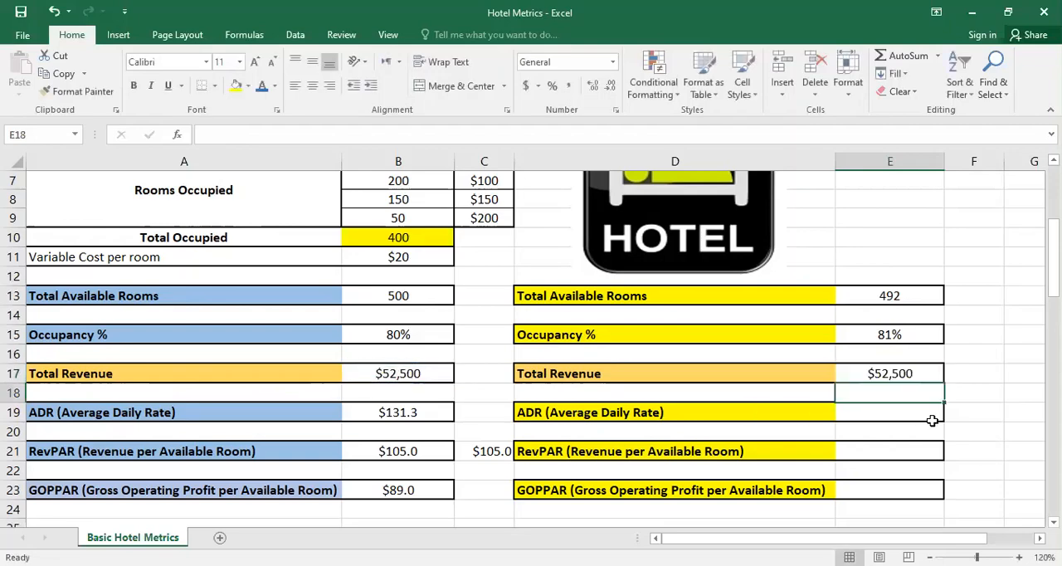
- Set the new ADR in E19 to reference the original ADR in B19
click(890, 413)
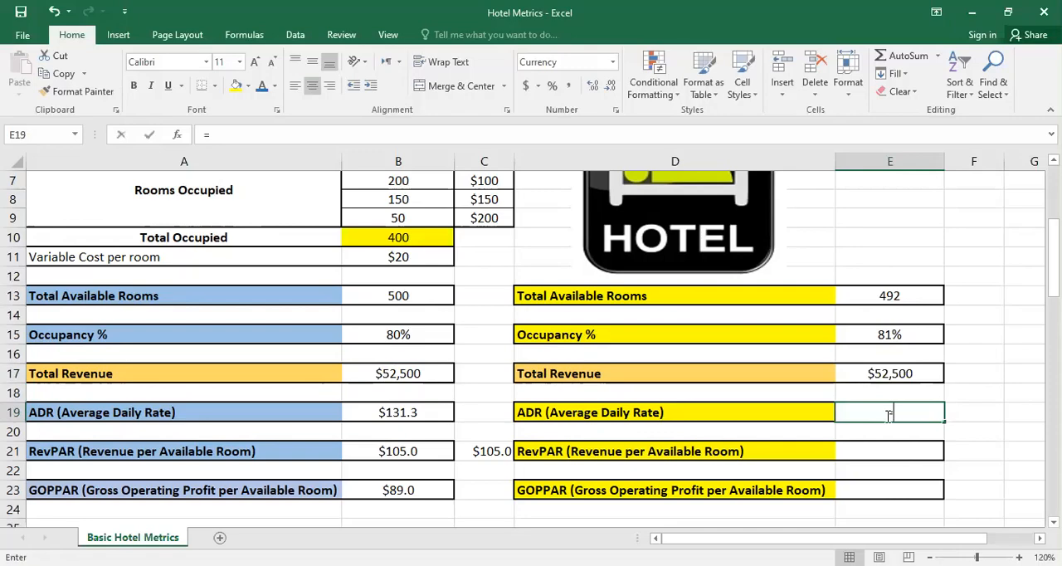
text(=)
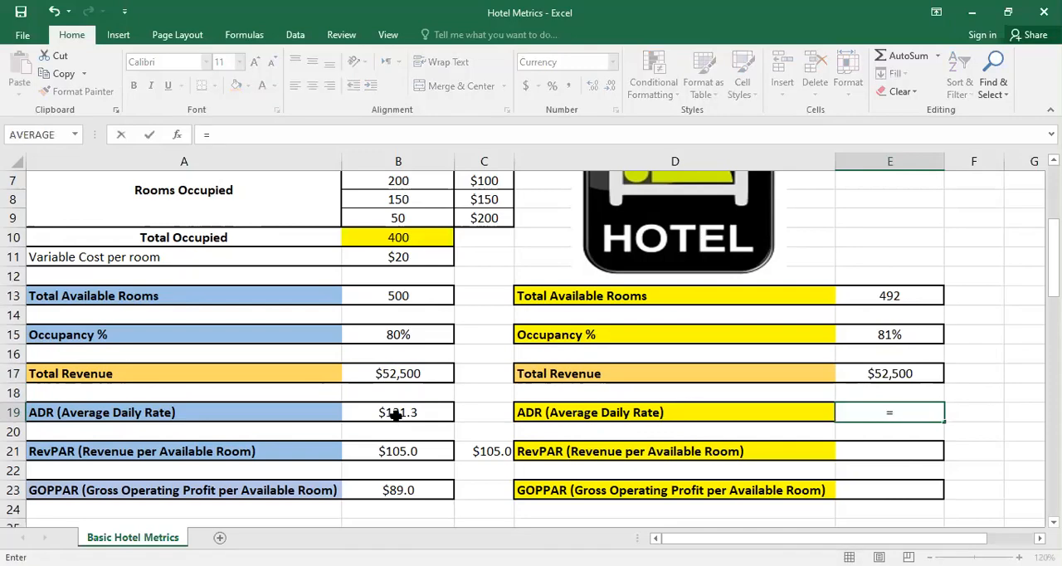
click(398, 412)
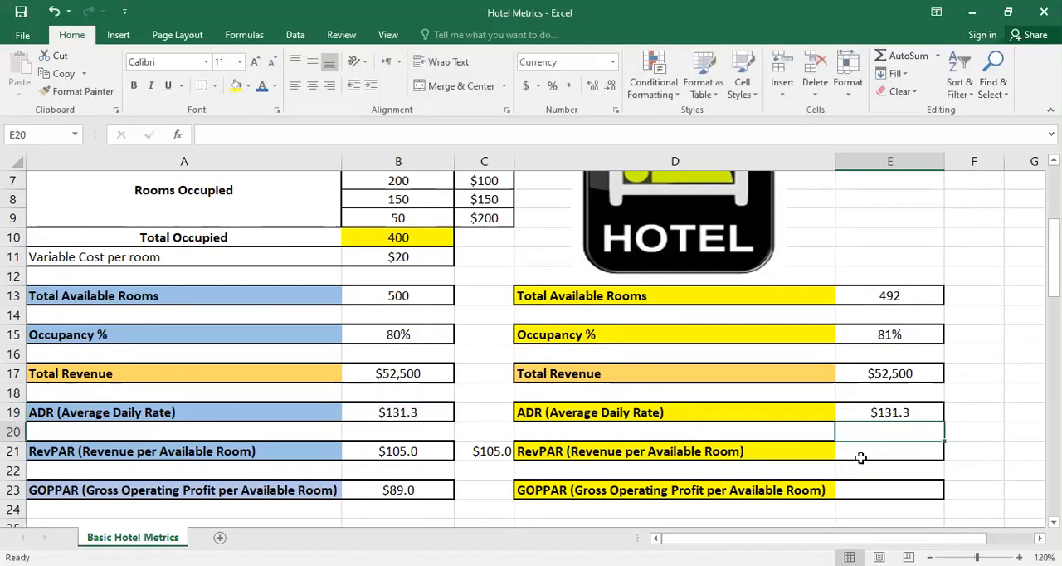
- Enter RevPAR in E21 as =E17/E13, giving $106.7
click(889, 451)
text(=)
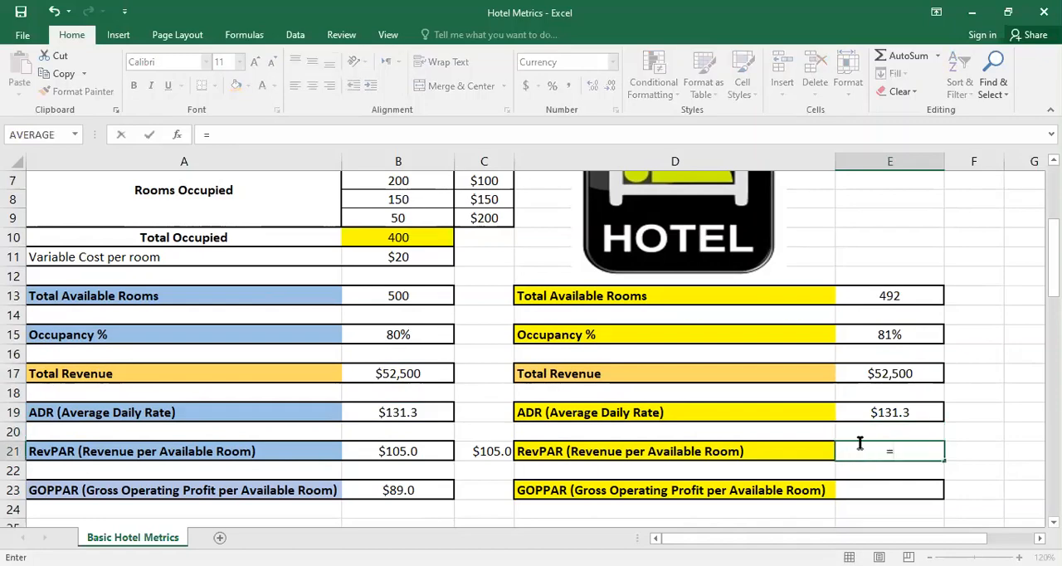
click(890, 373)
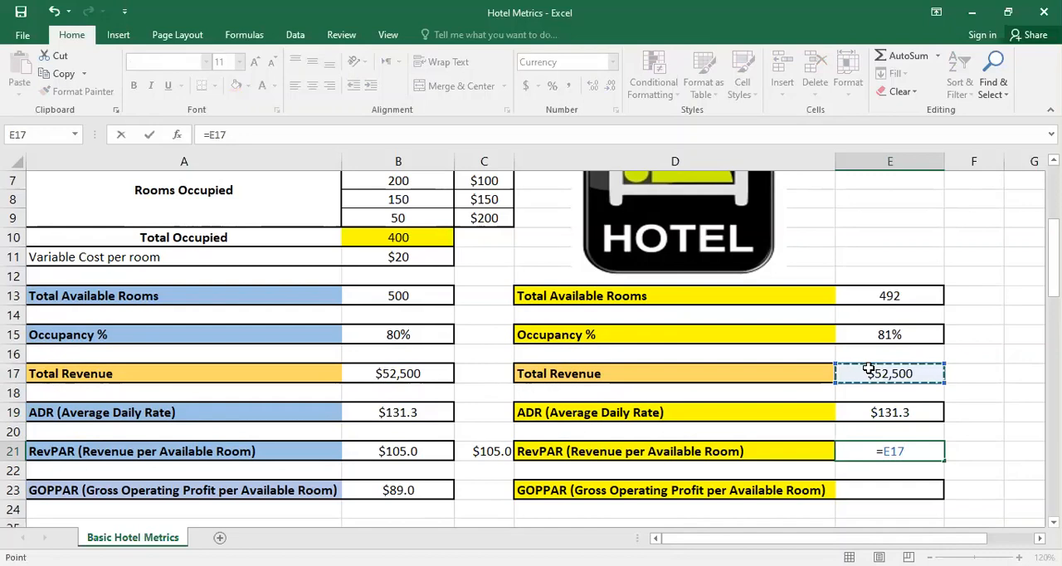
text(/)
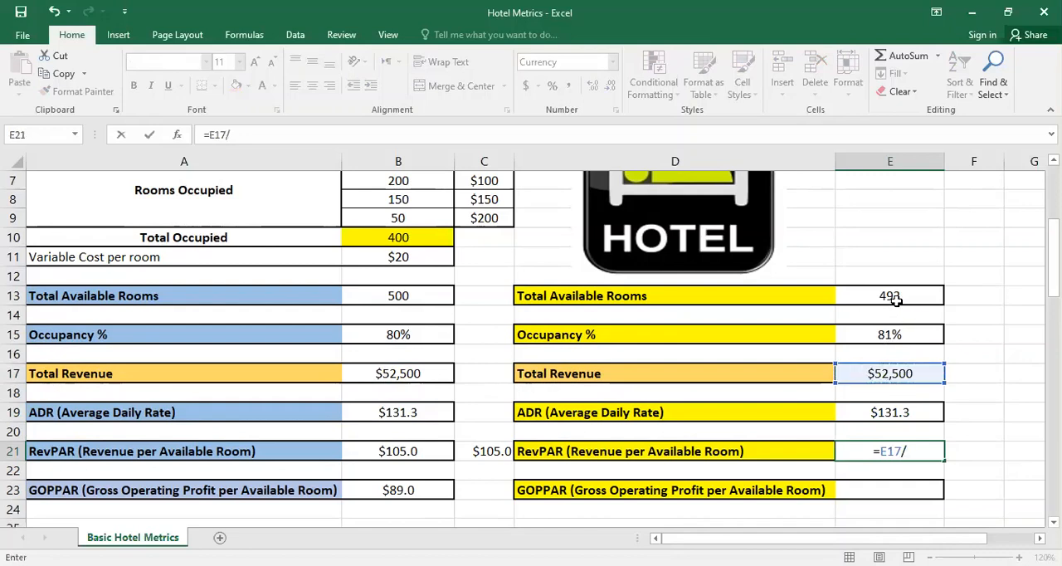
click(890, 295)
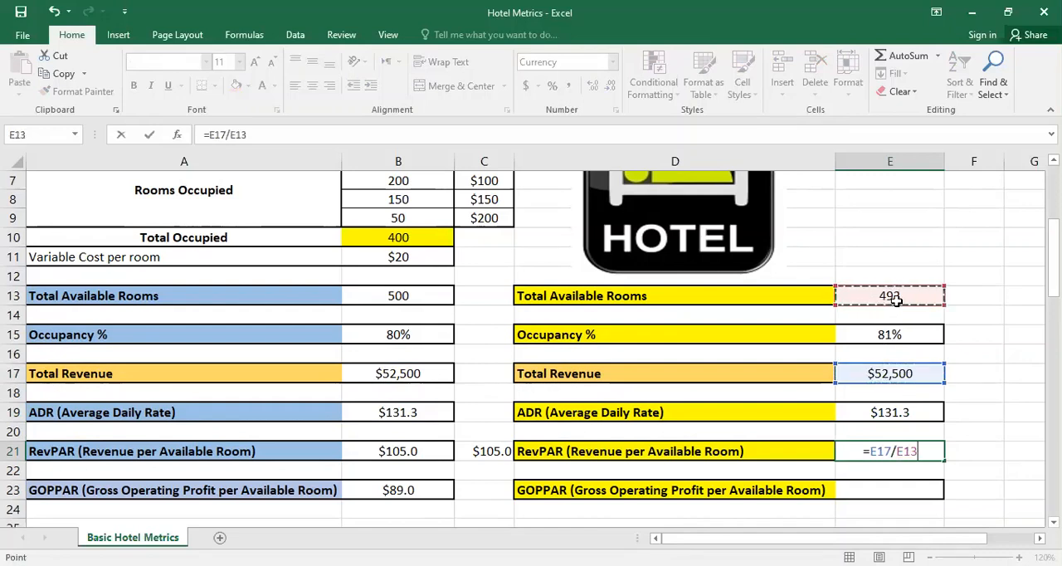
key(Return)
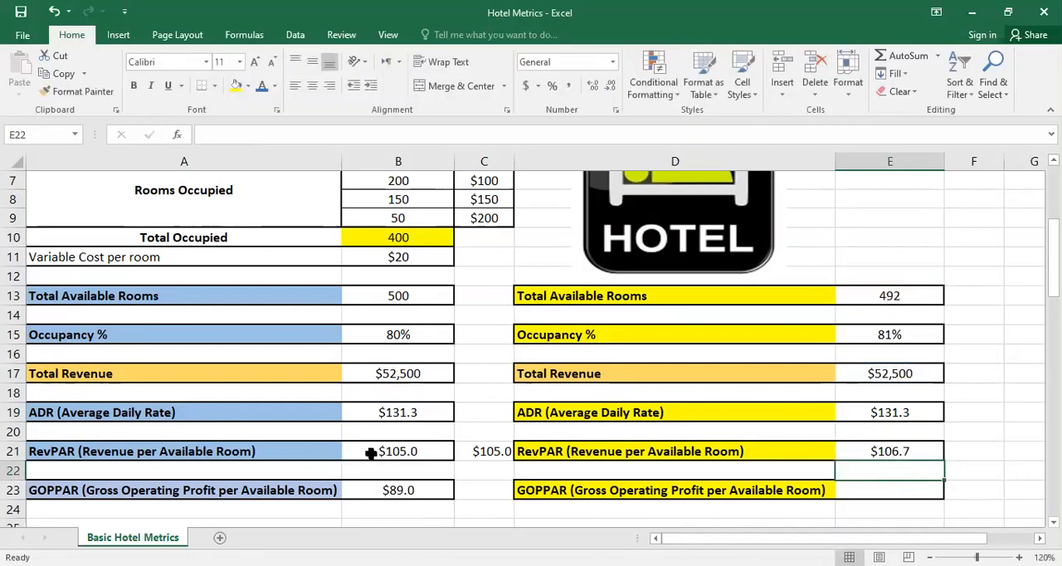
mouse_move(872, 451)
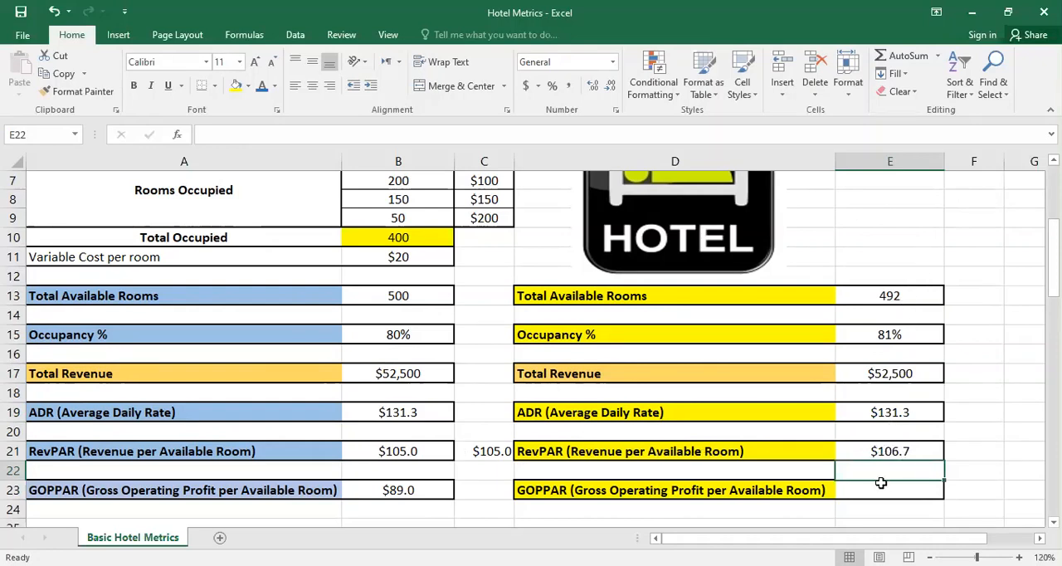
- Build the GOPPAR formula =(B17-B10*B11)/E13 in E23 for $90.4
click(890, 490)
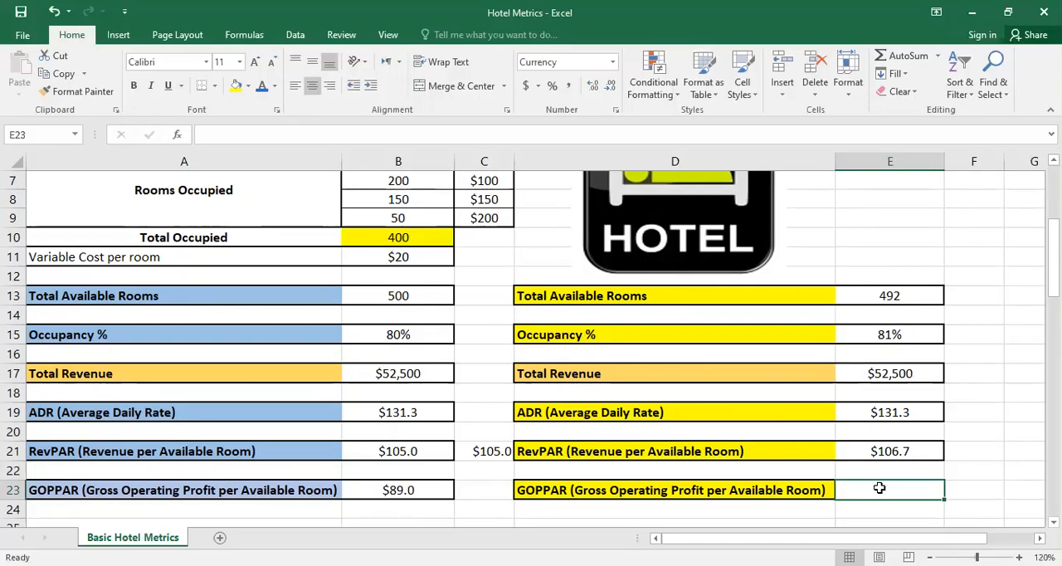
text(=)
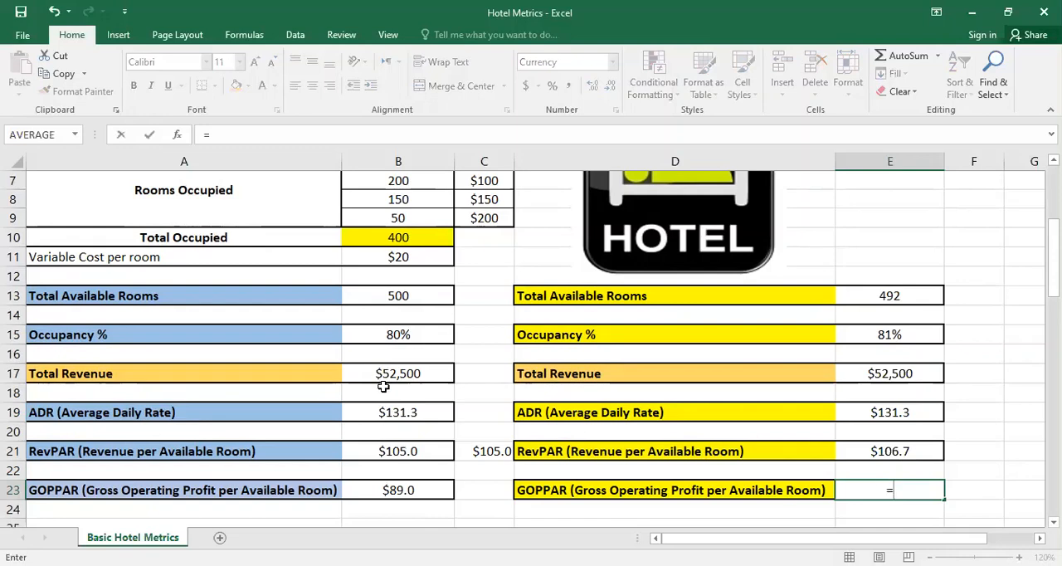
click(398, 373)
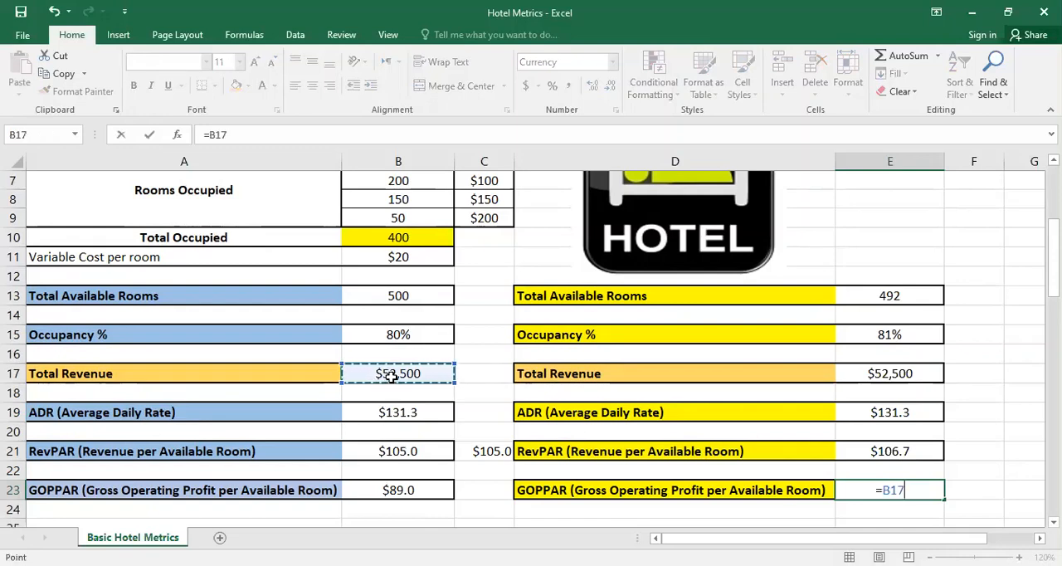
text(-)
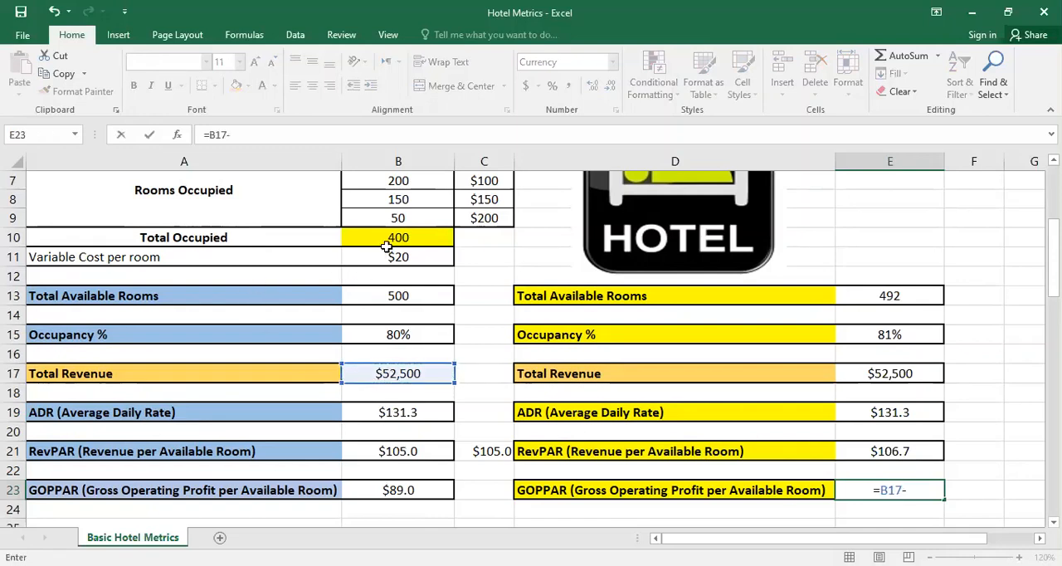
click(397, 238)
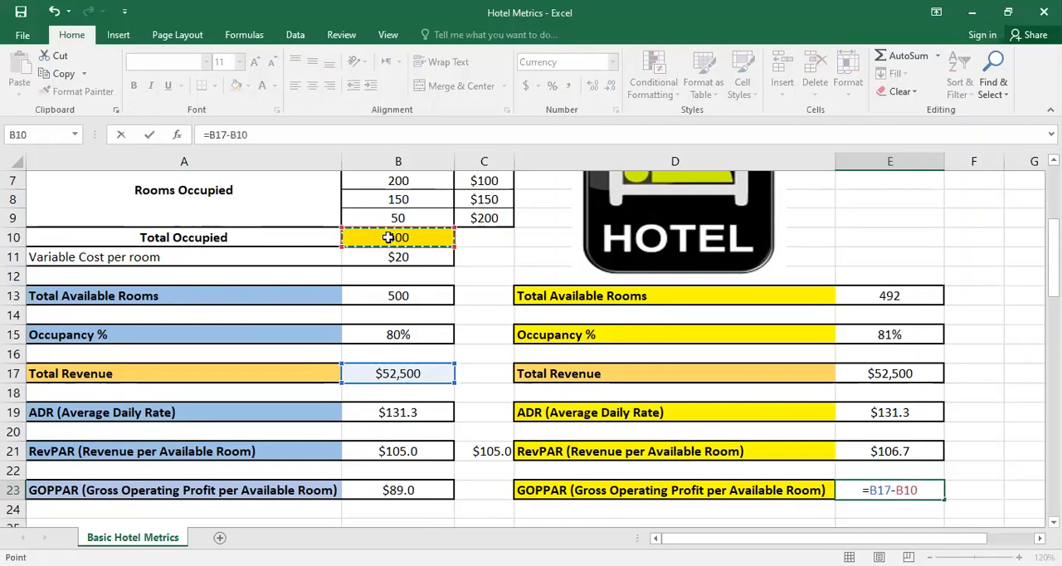
click(397, 256)
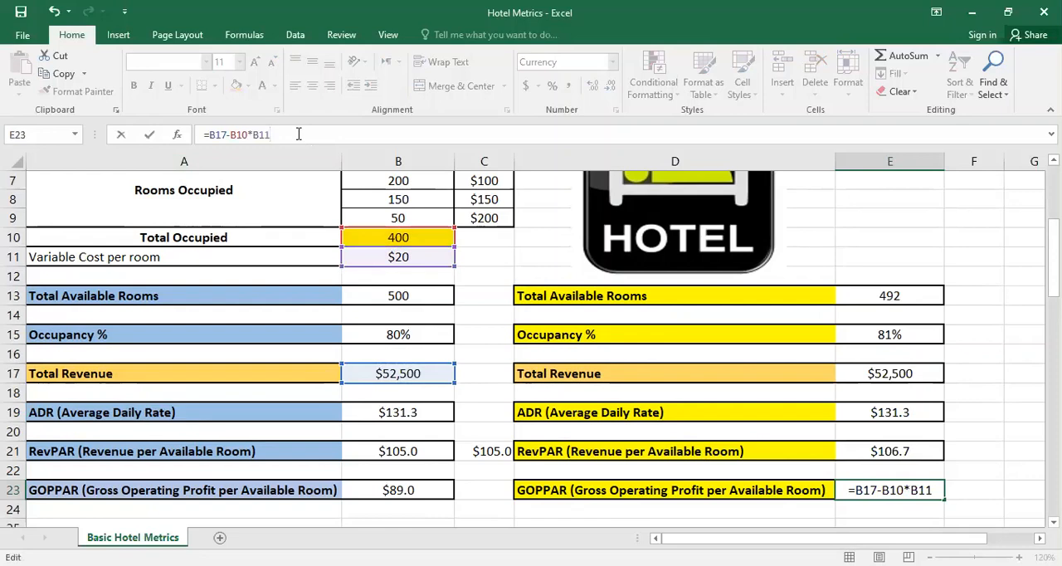
text(()
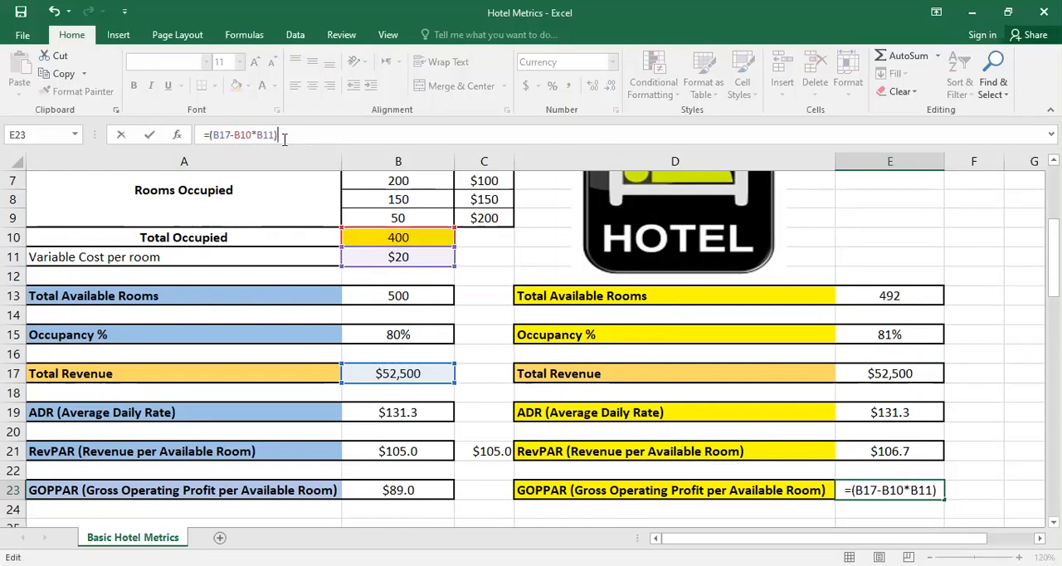
text(/)
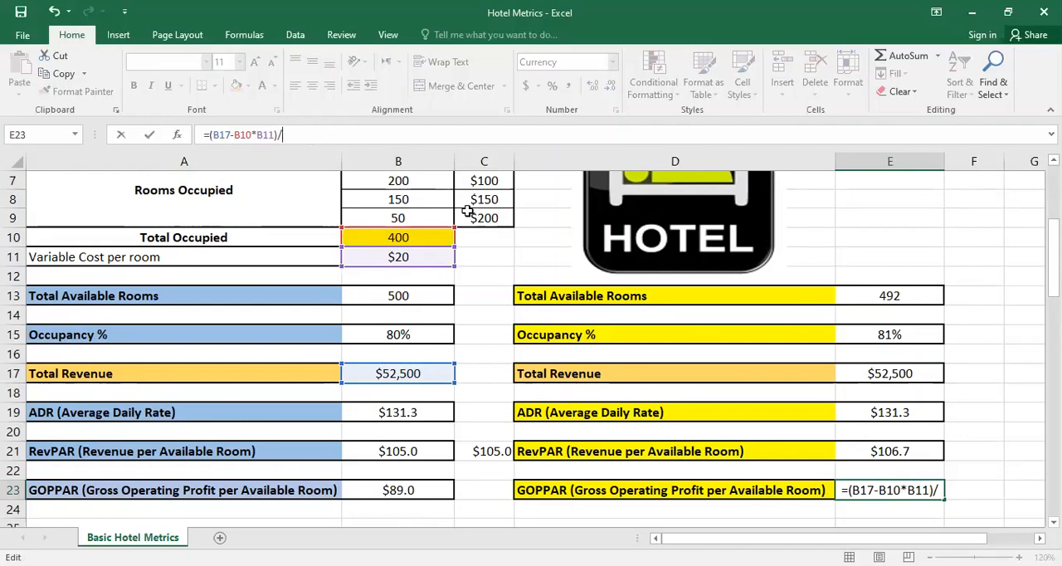
click(890, 295)
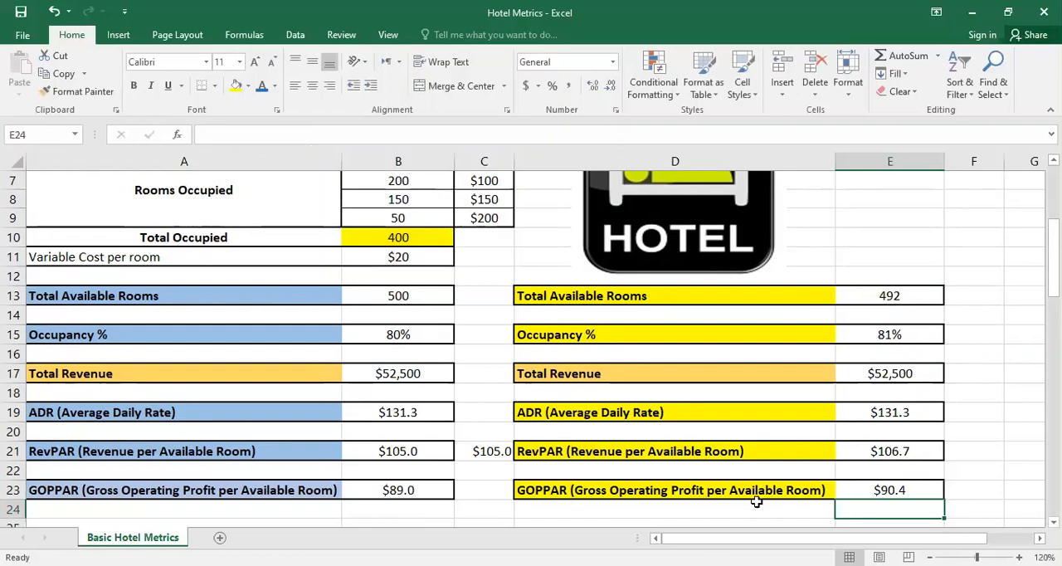
mouse_move(756, 471)
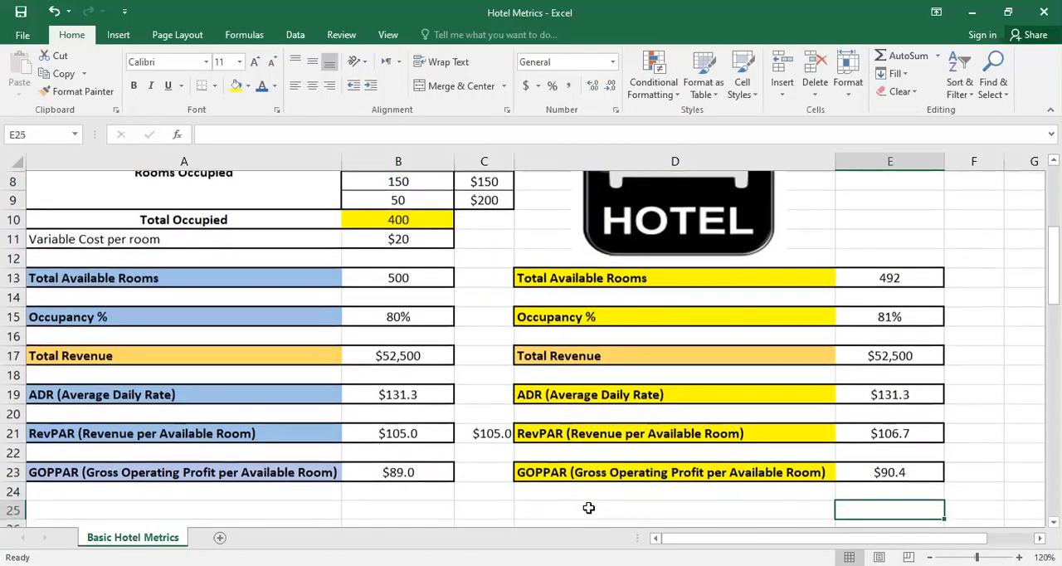
click(889, 316)
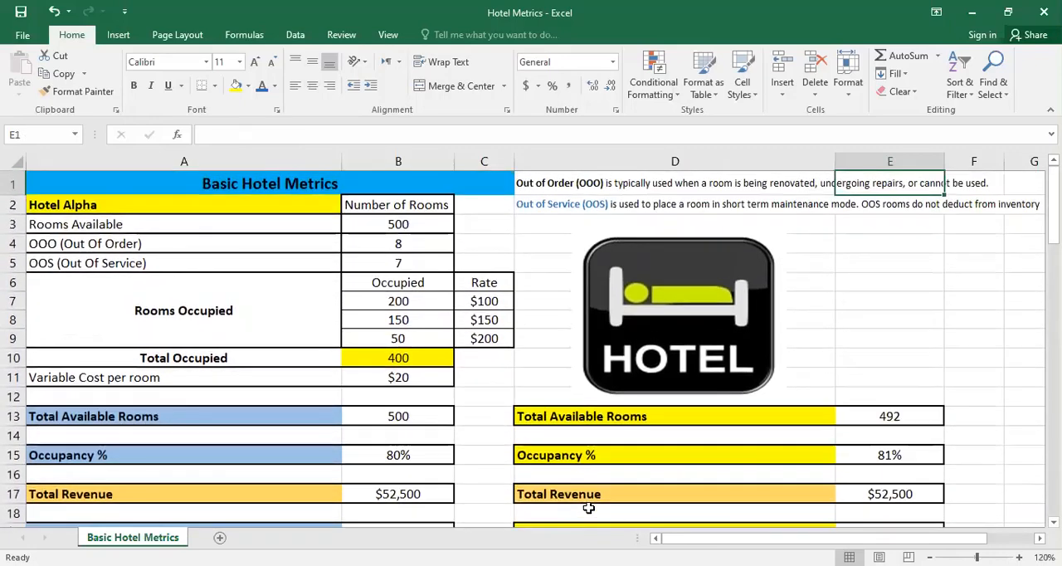
click(889, 282)
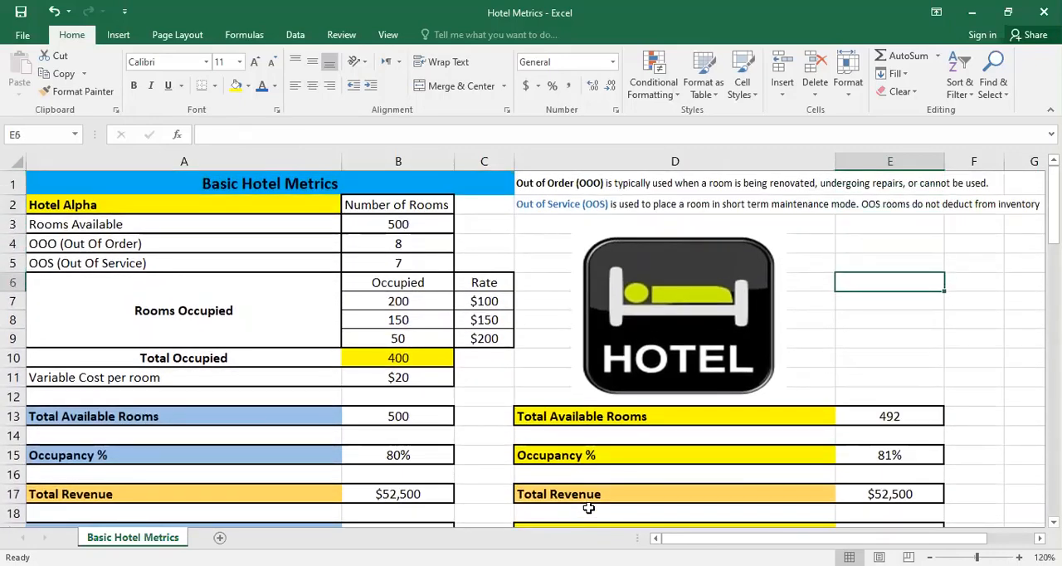
click(889, 300)
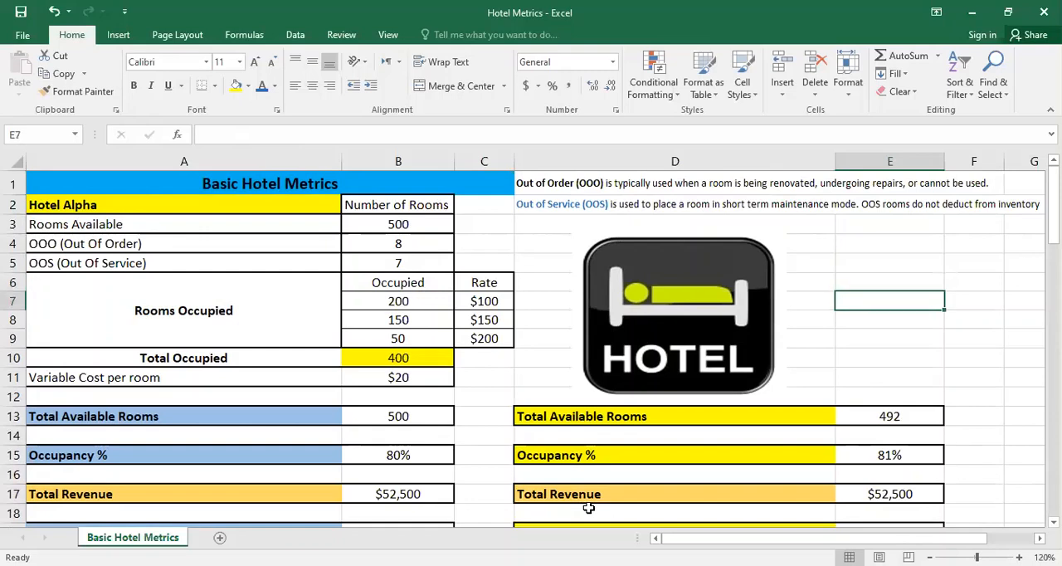
mouse_move(615, 512)
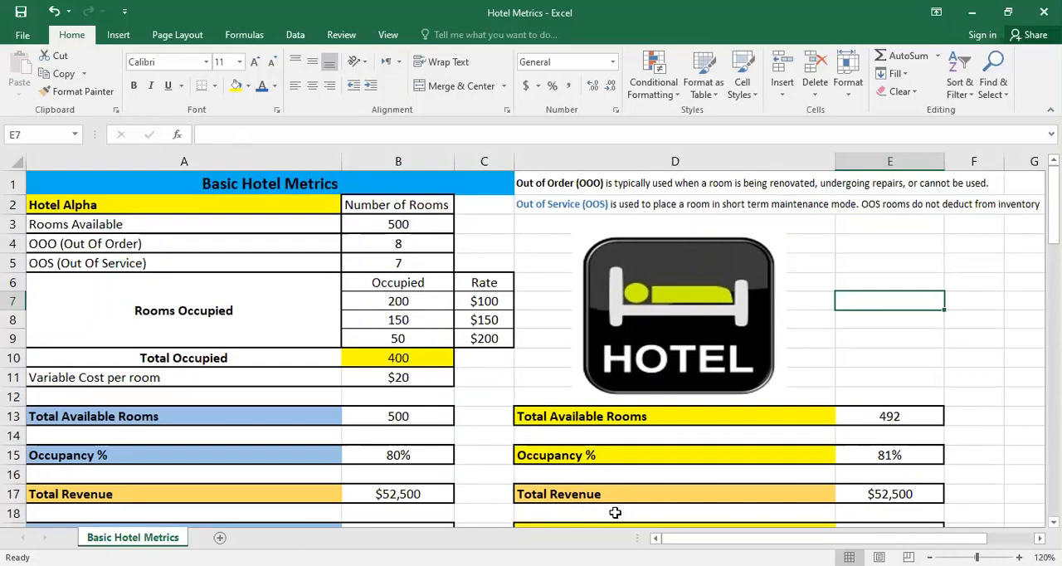